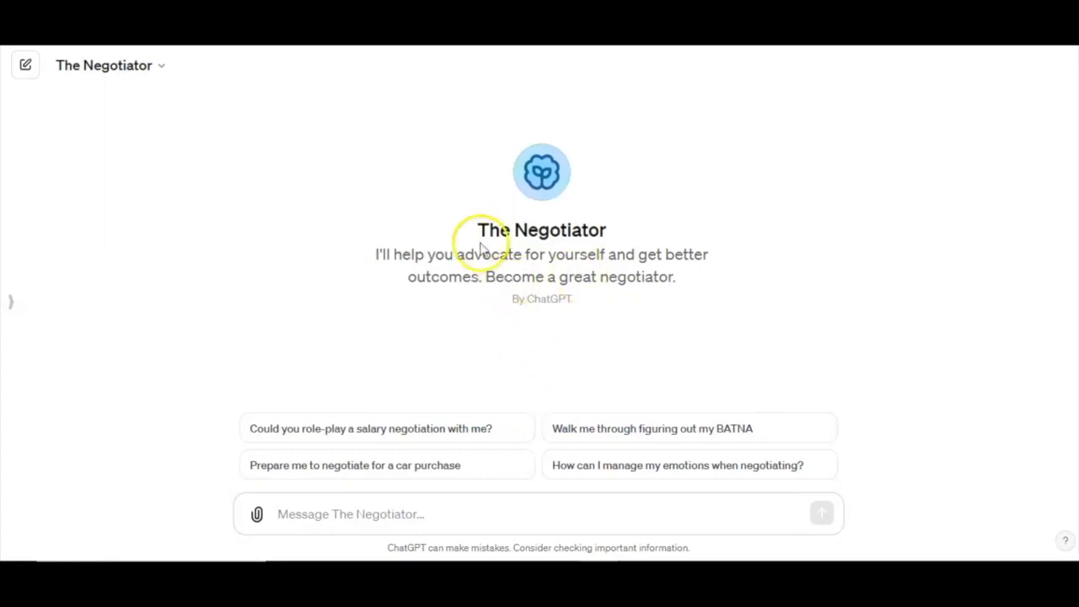
text(T)
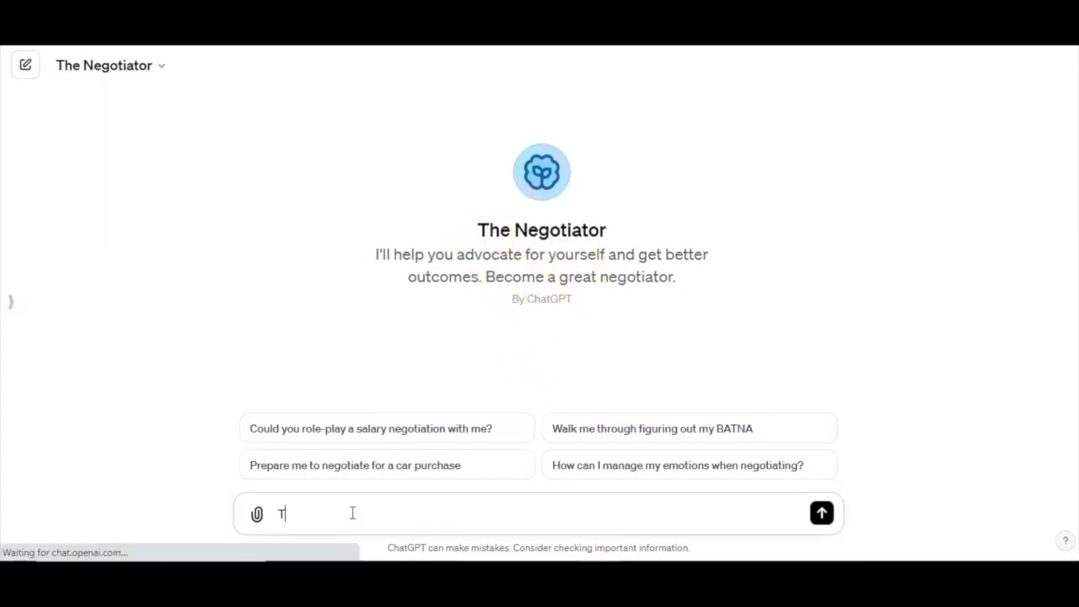
text(ell m)
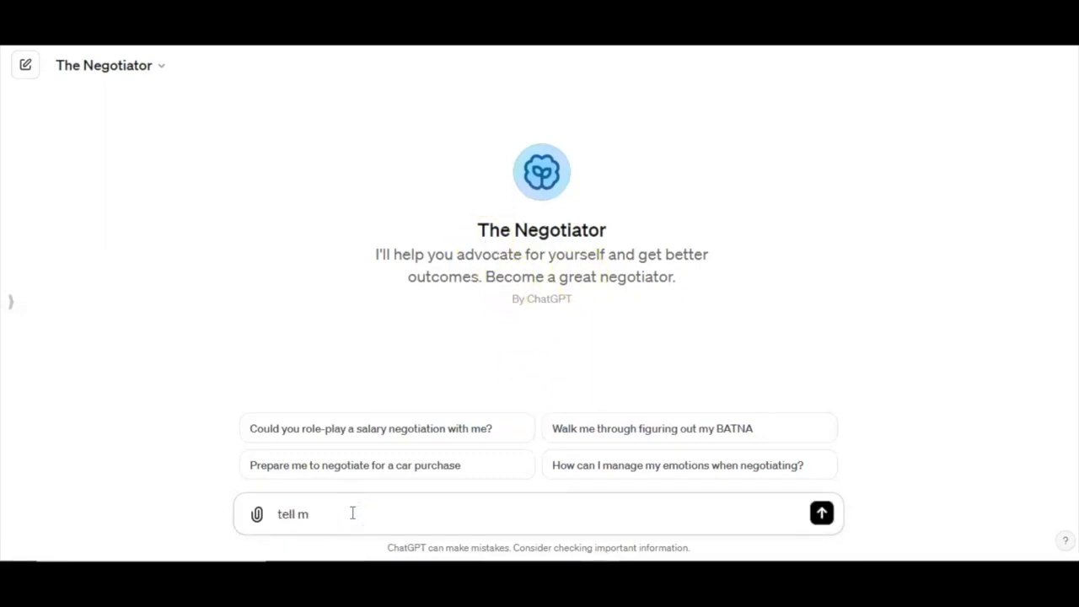
text(e how to sell our local service)
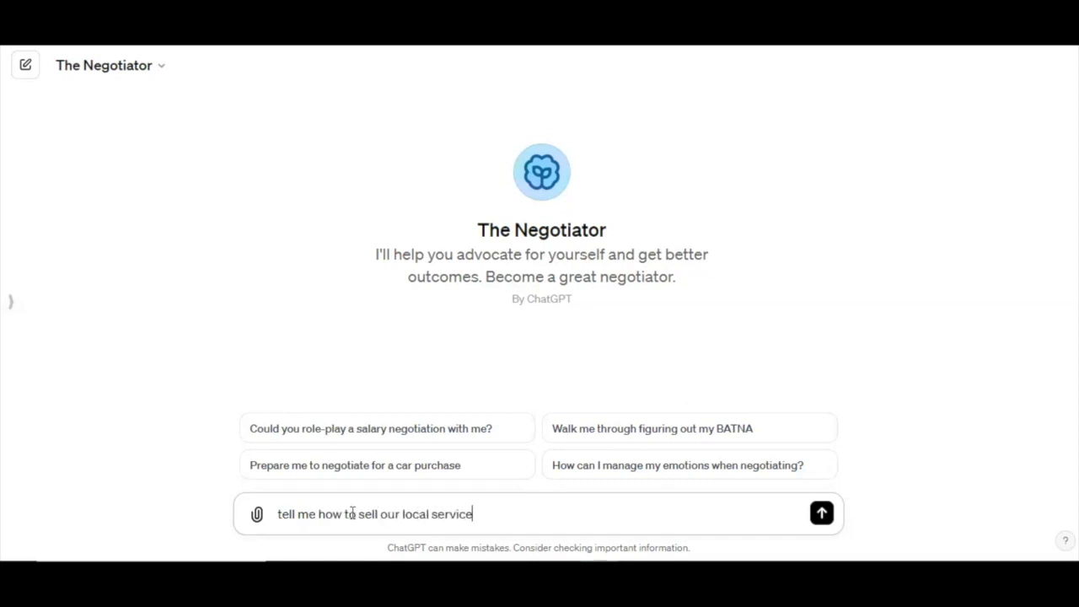
text(s better if we are sell)
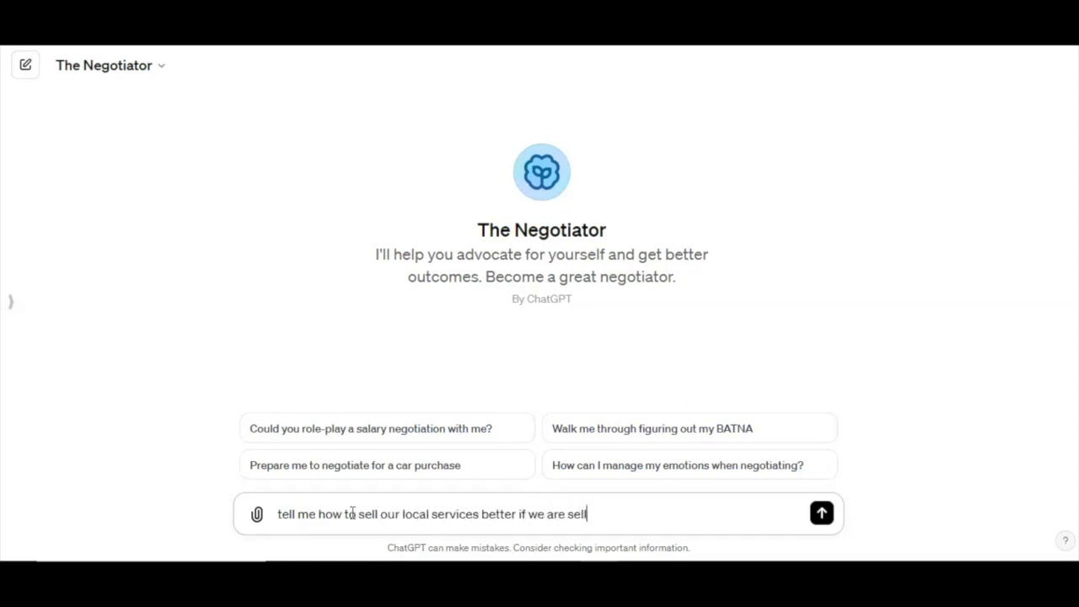
text(ing live chat solution)
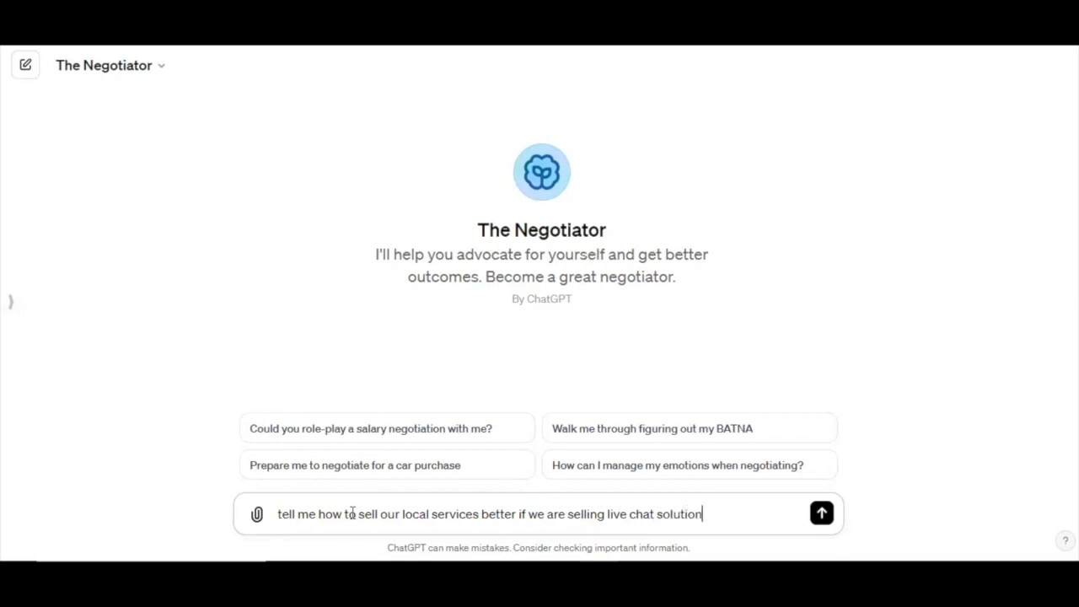
text(from https://www.lolycha)
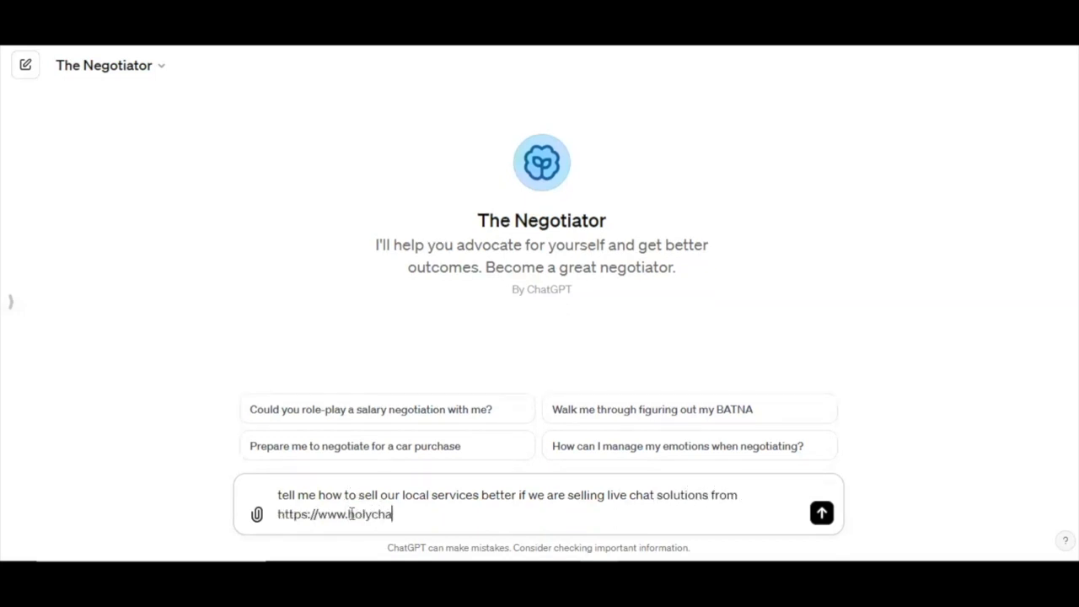
text(t.ai)
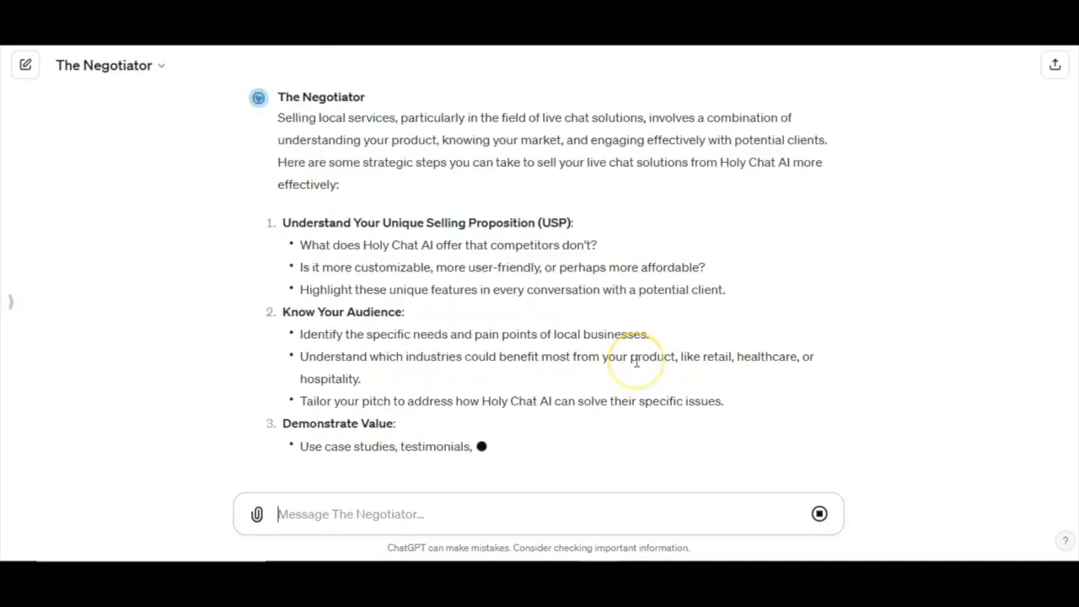
scroll(down, 3)
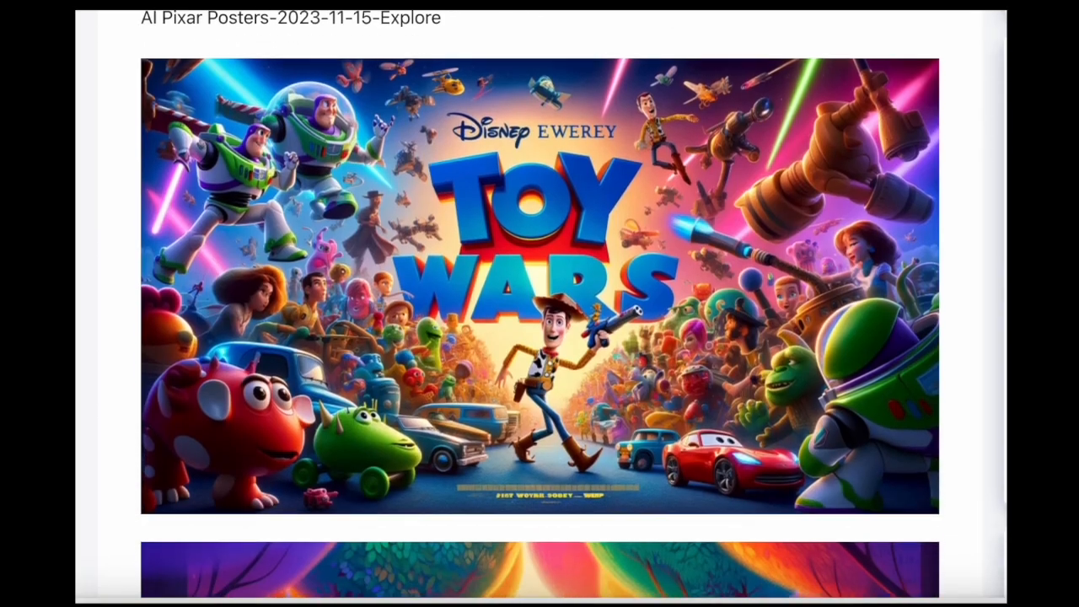
scroll(down, 3)
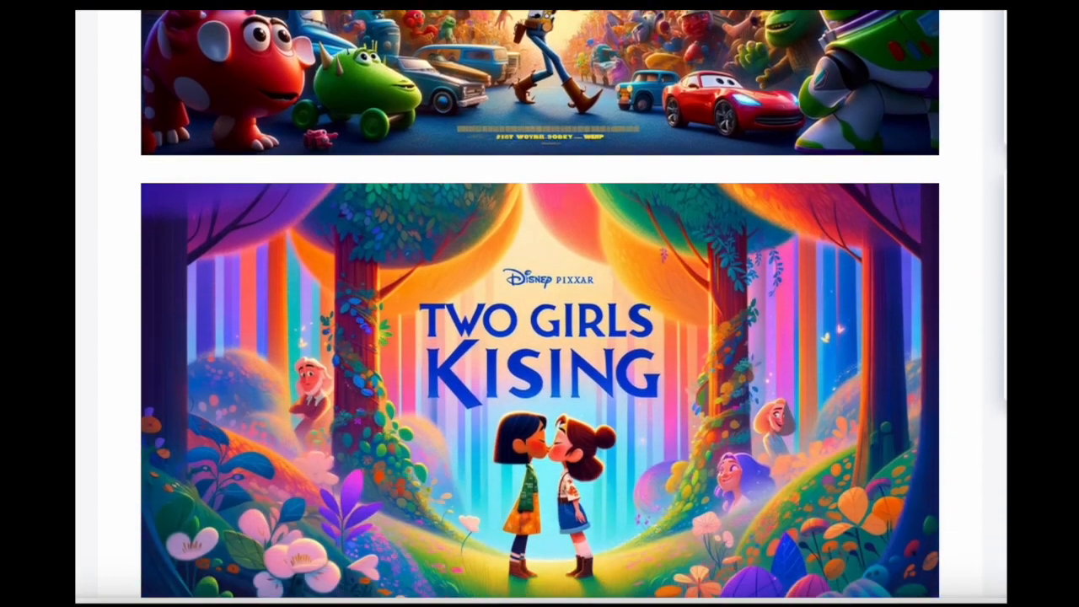
scroll(down, 3)
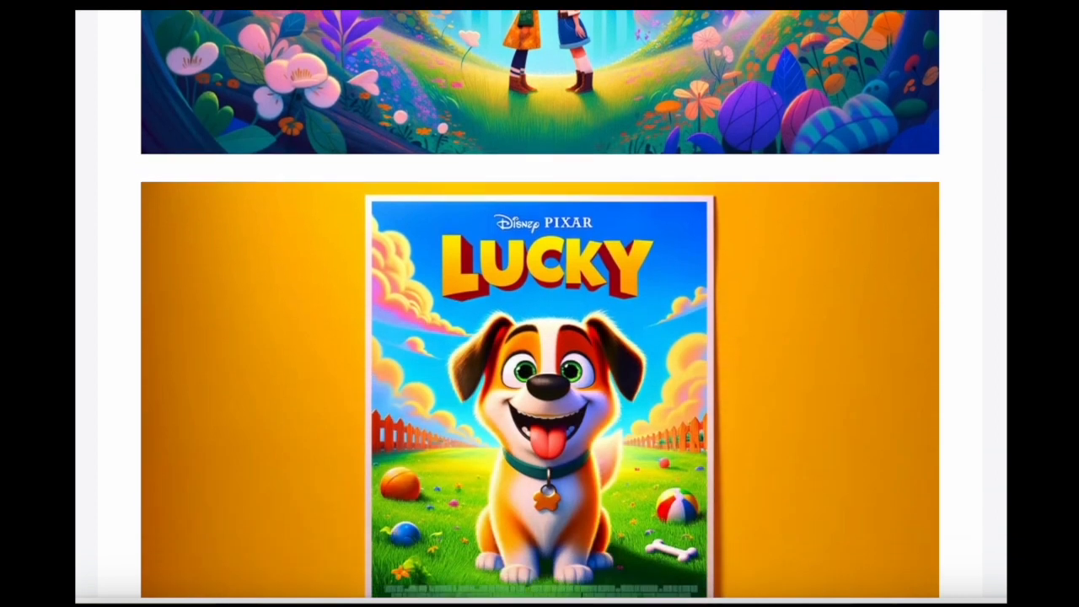
scroll(down, 3)
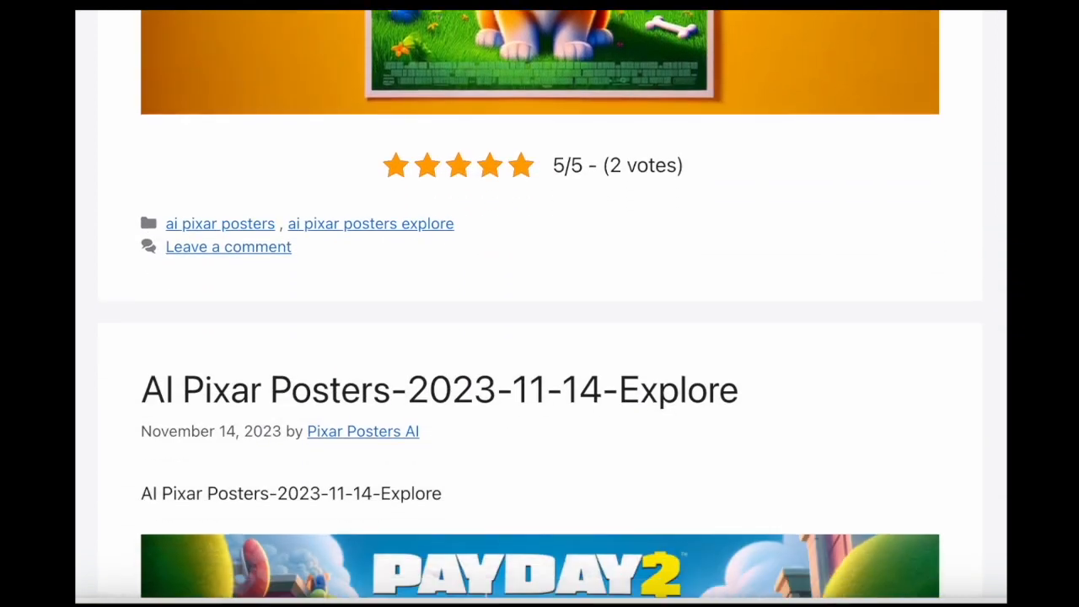
scroll(down, 3)
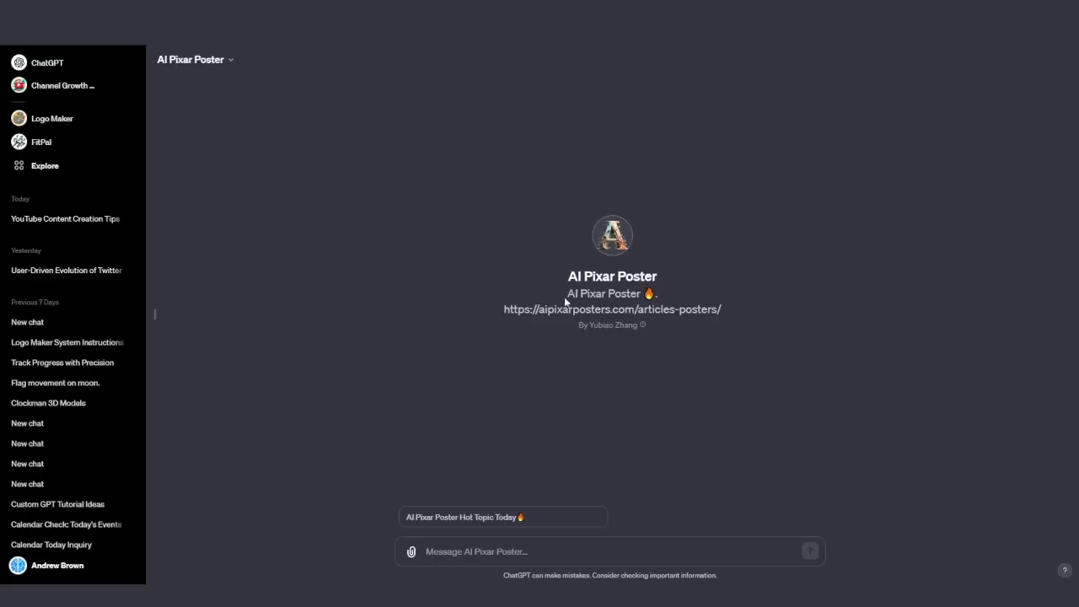
mouse_move(895, 45)
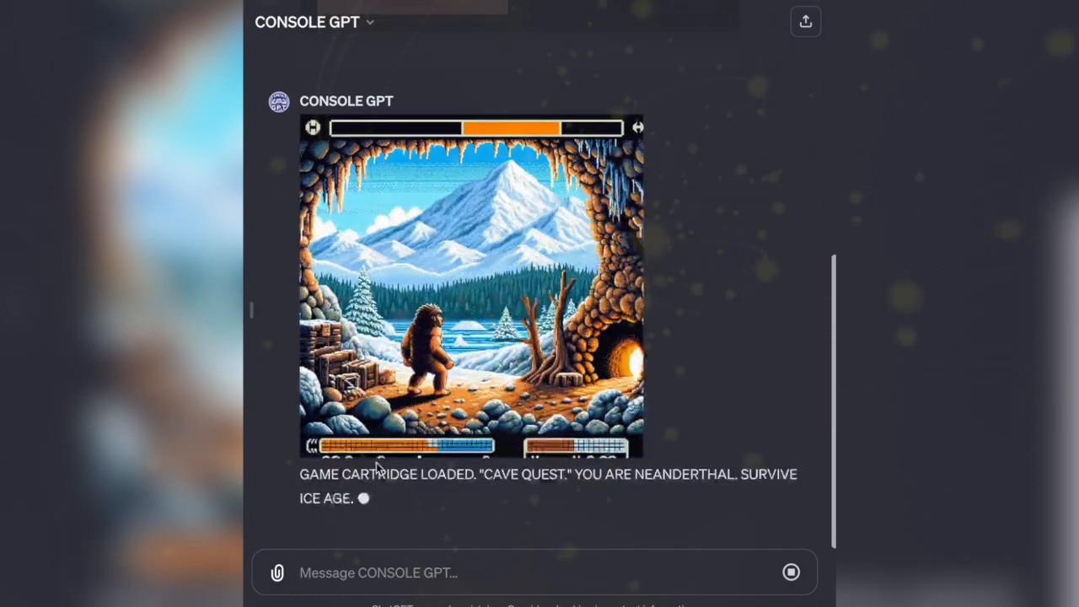
scroll(down, 3)
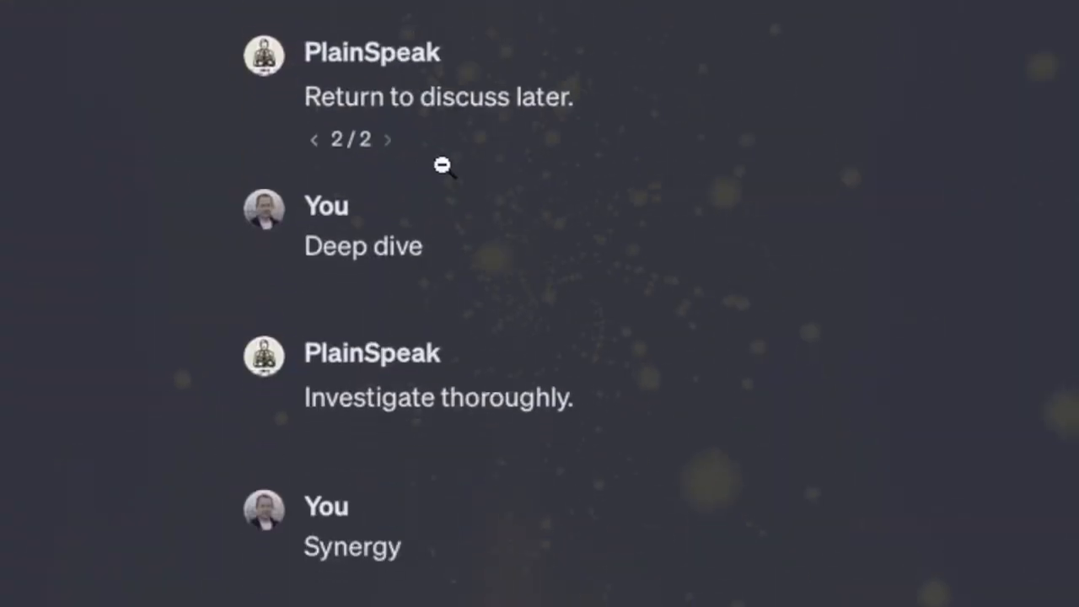
scroll(down, 3)
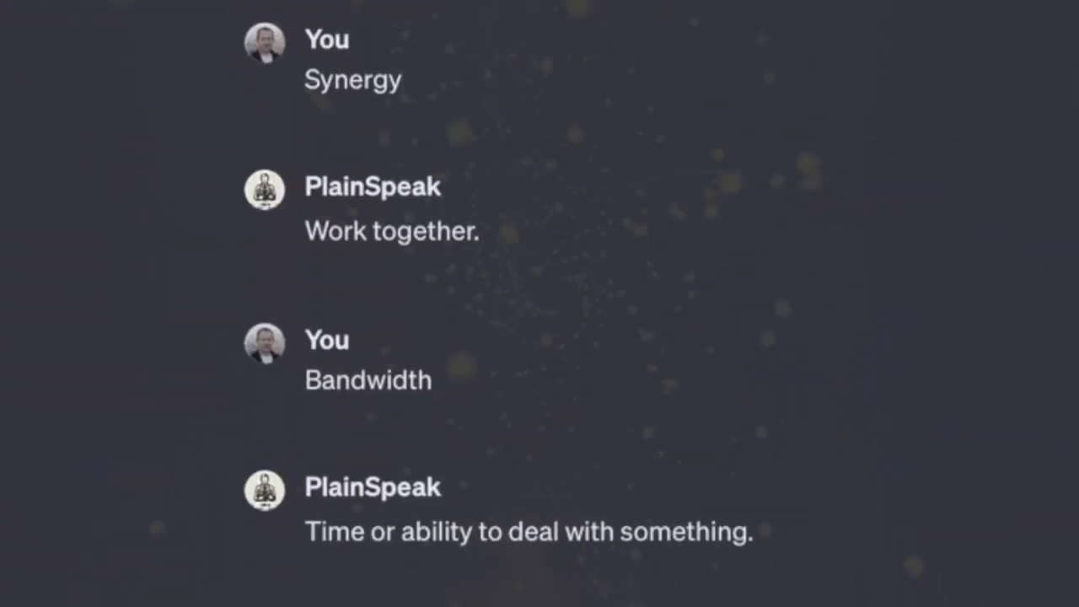